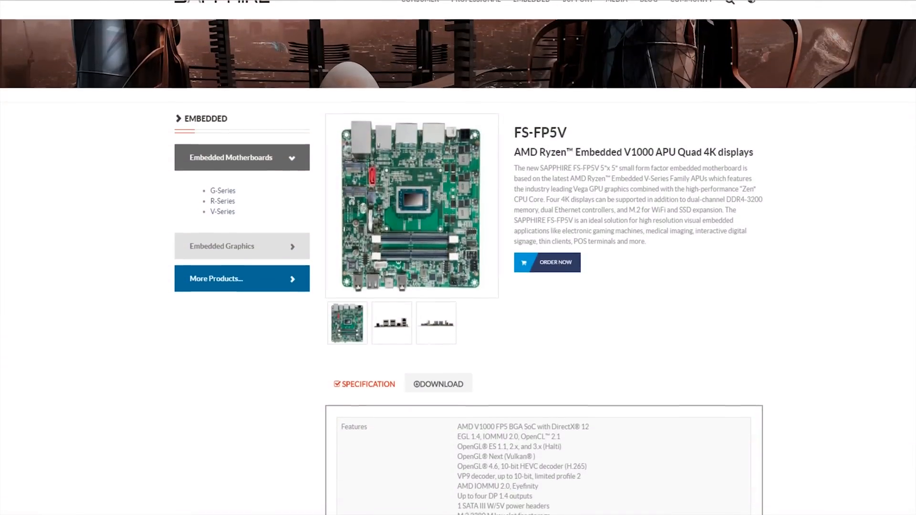
pyautogui.scroll(-3)
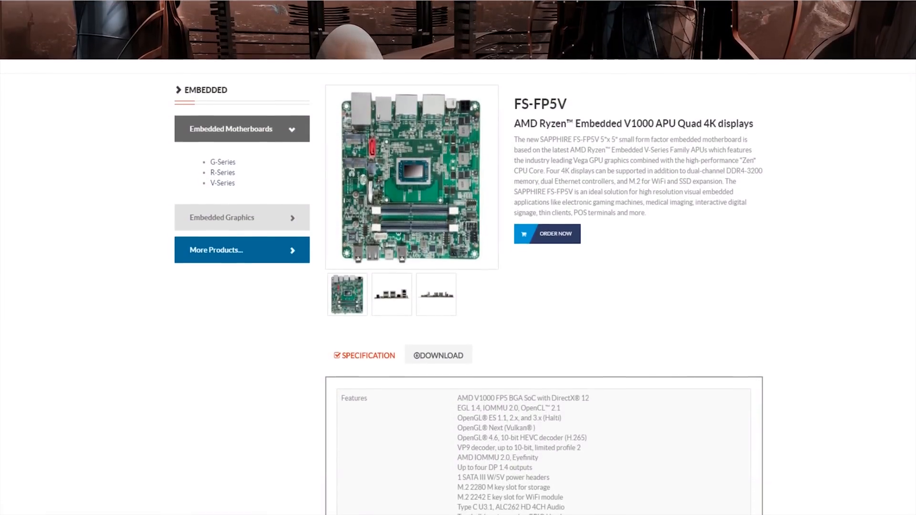
pyautogui.scroll(-3)
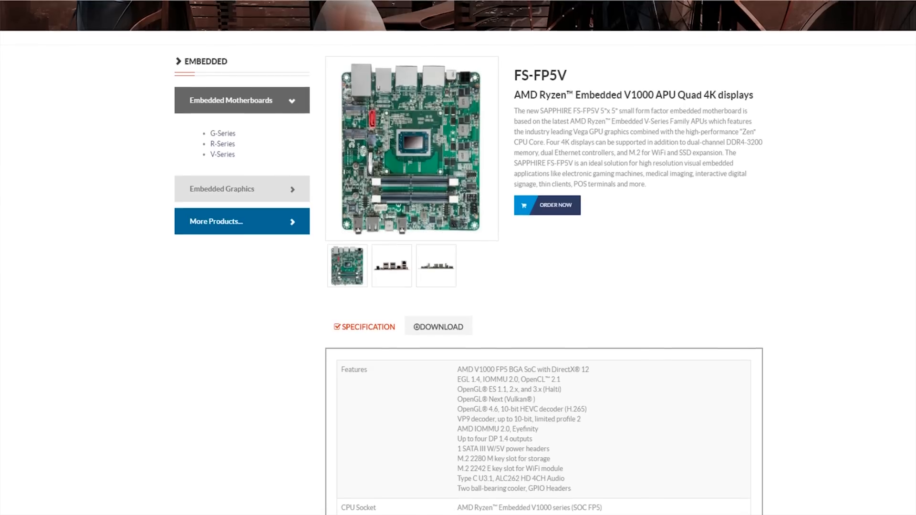
pyautogui.scroll(-3)
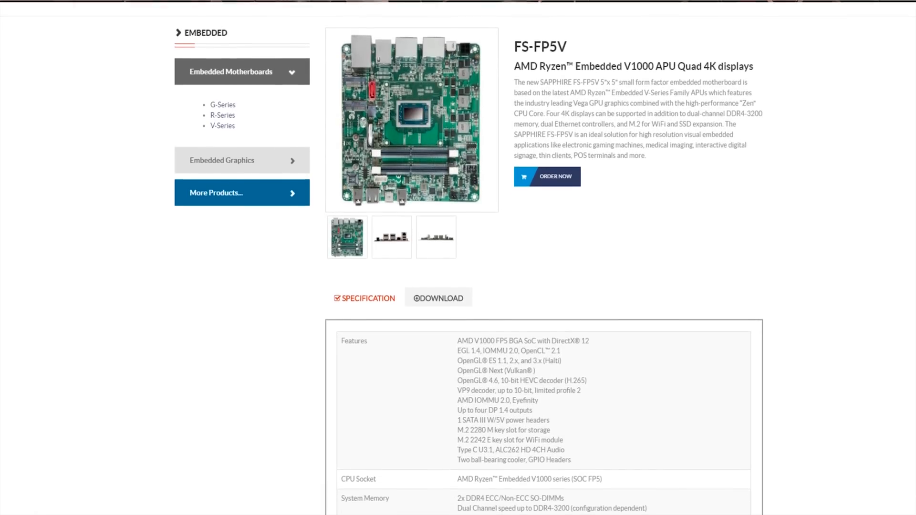
pyautogui.scroll(-3)
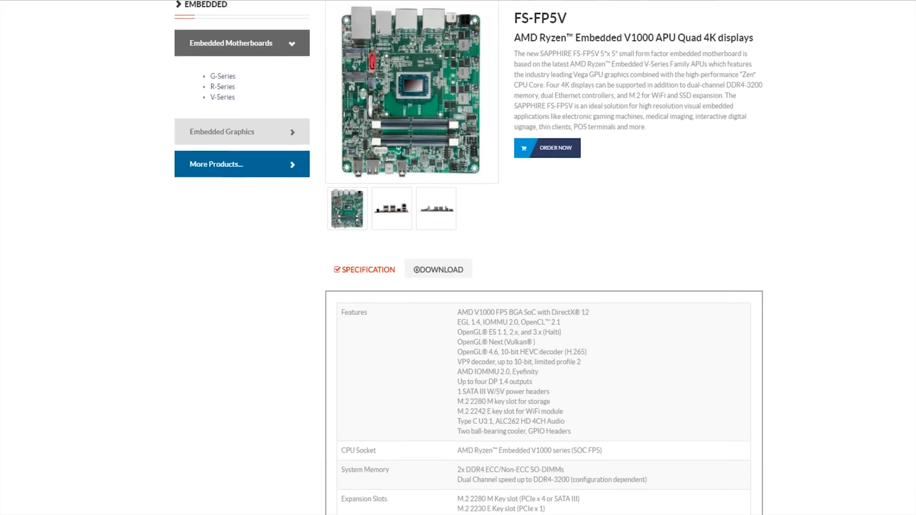
pyautogui.scroll(-3)
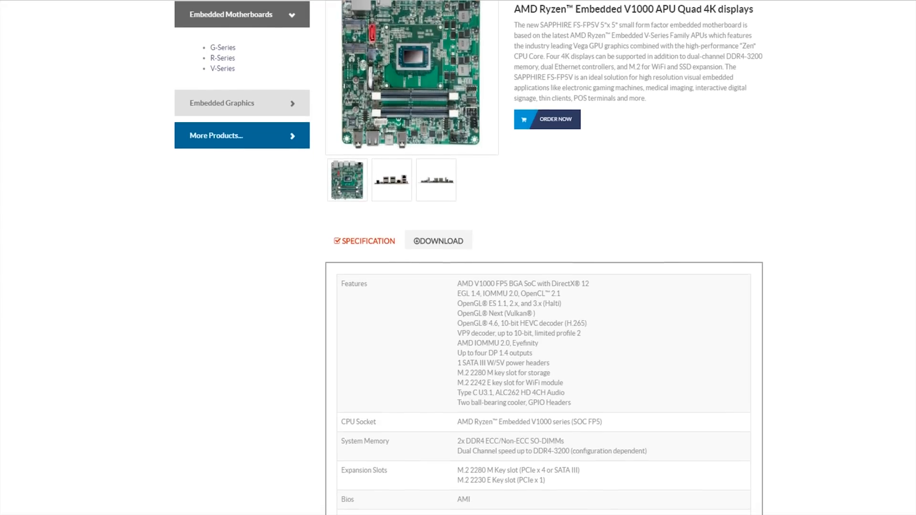